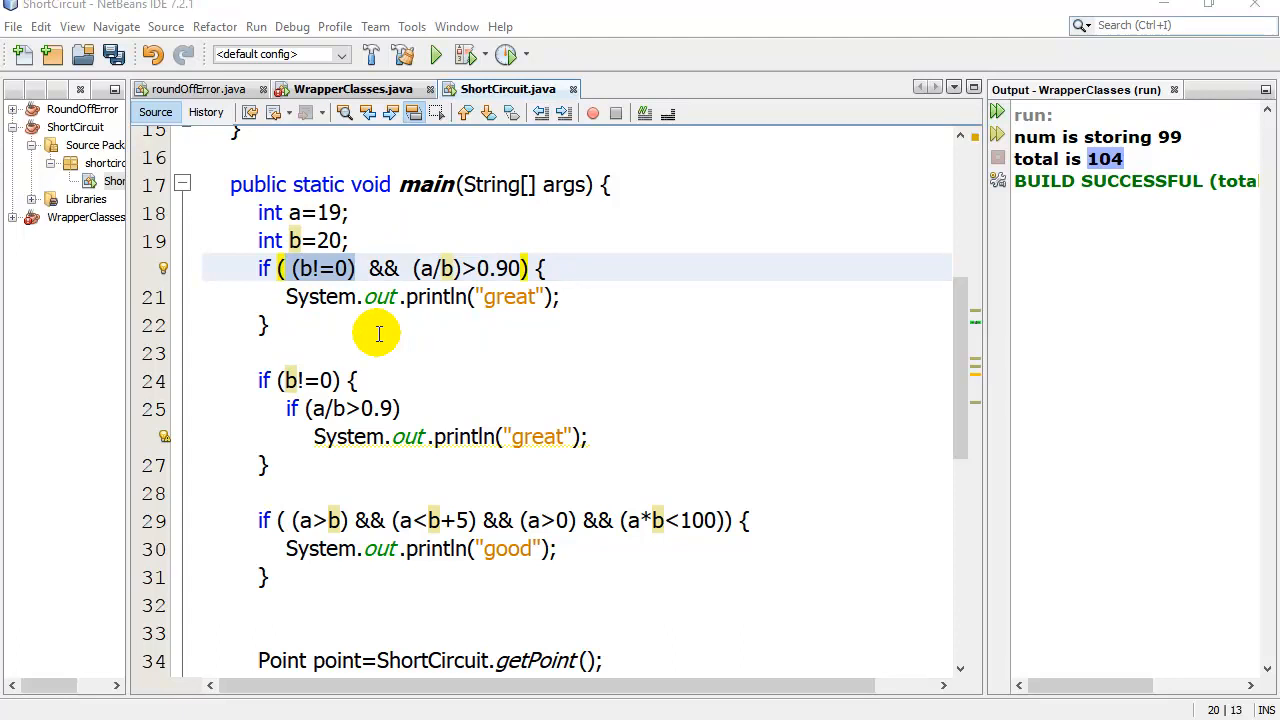
mouse_move(428, 352)
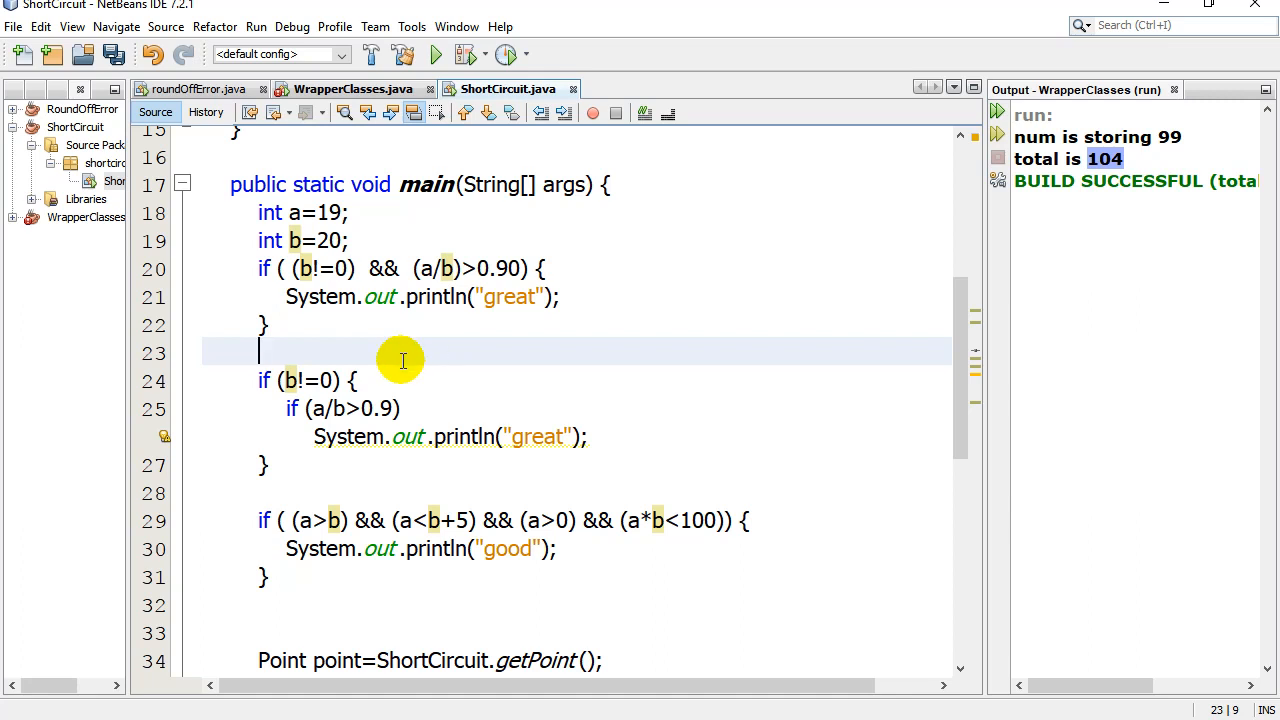
Place the cursor on the blank line after the first if statement in main.
click(352, 268)
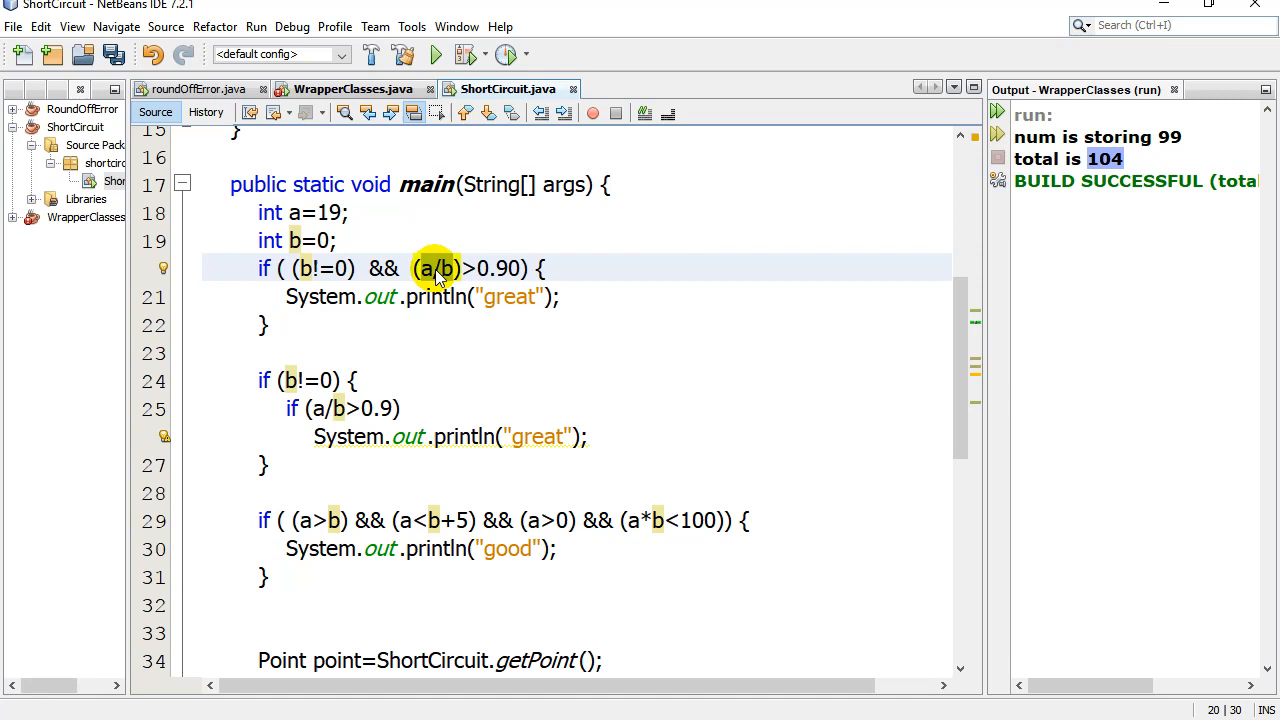
click(462, 268)
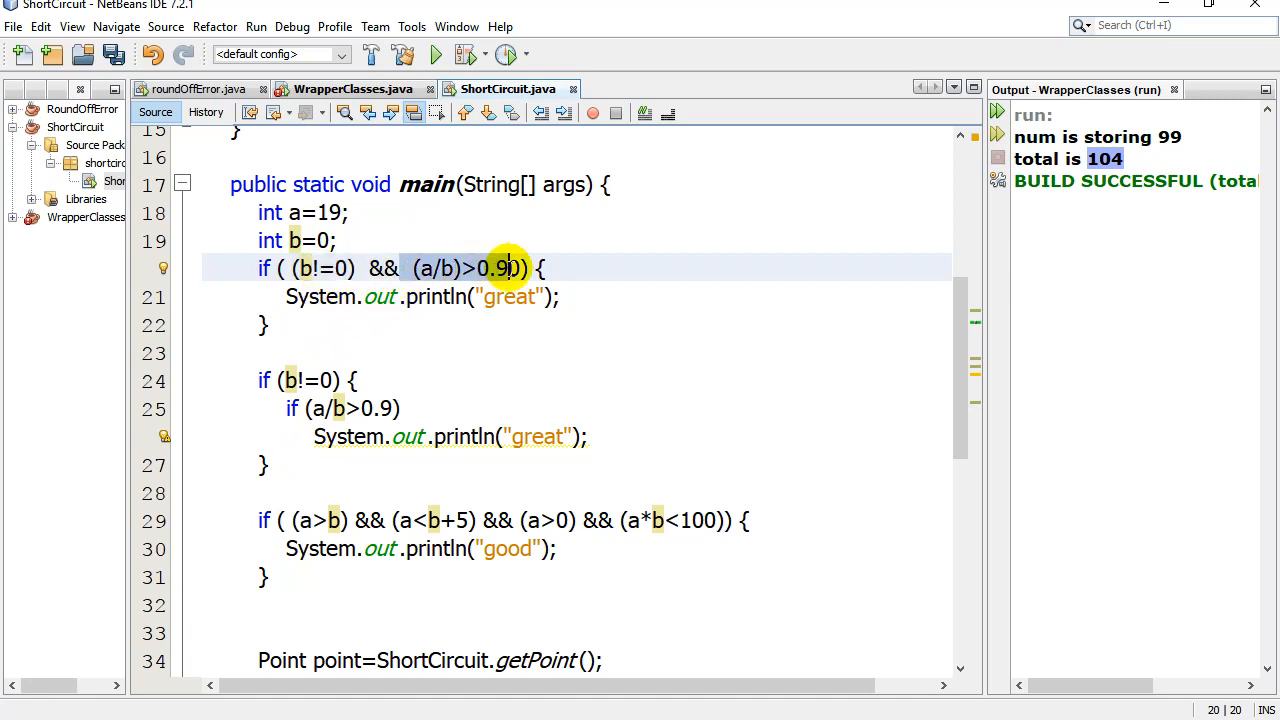
text(0)
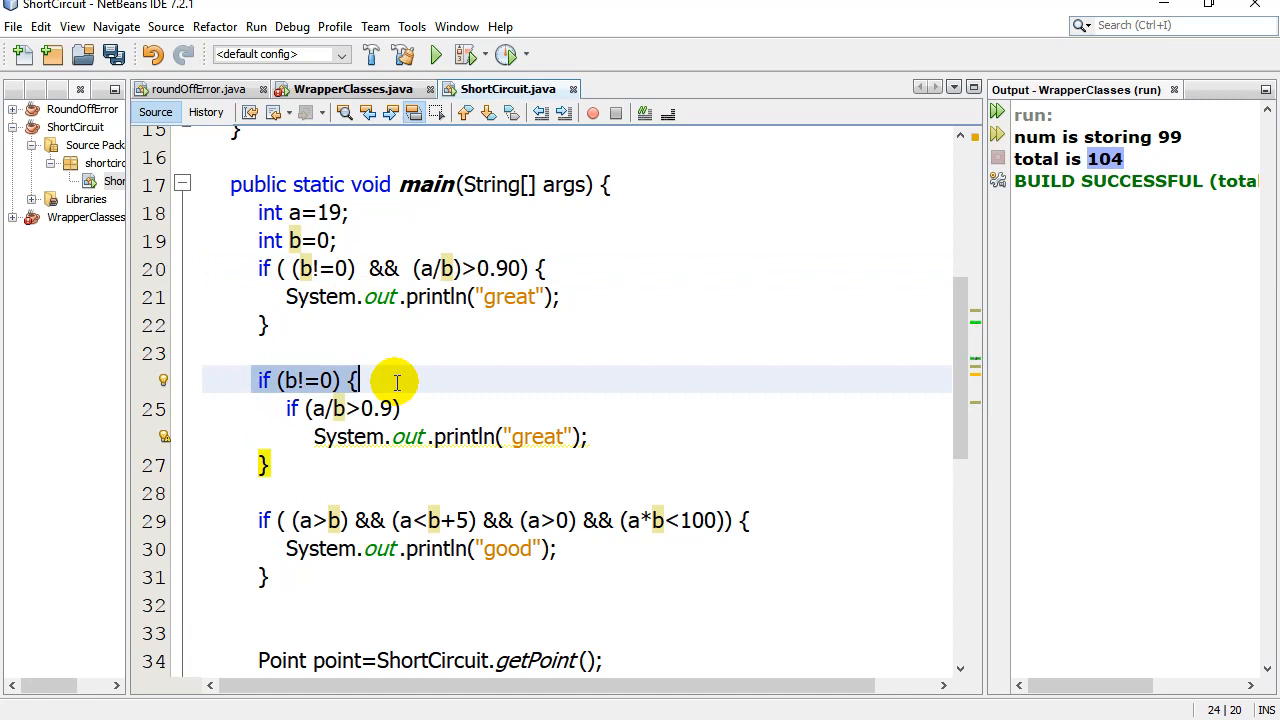
mouse_move(284, 408)
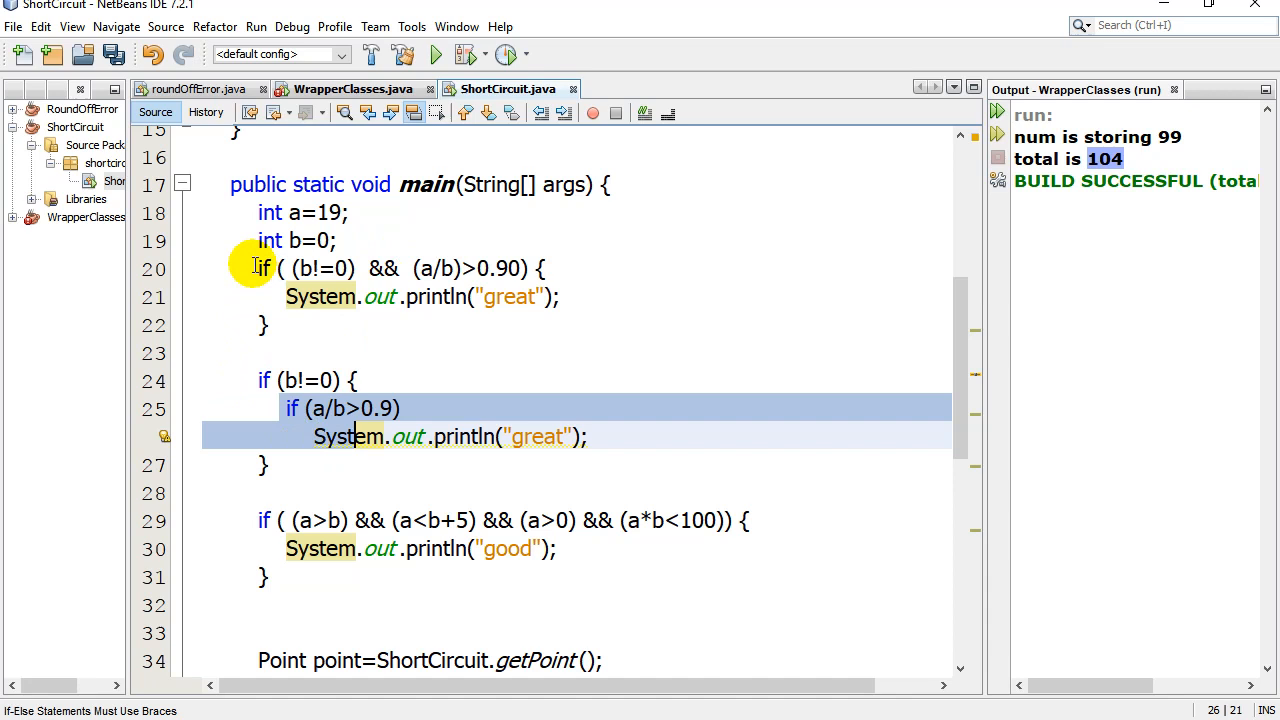
click(350, 268)
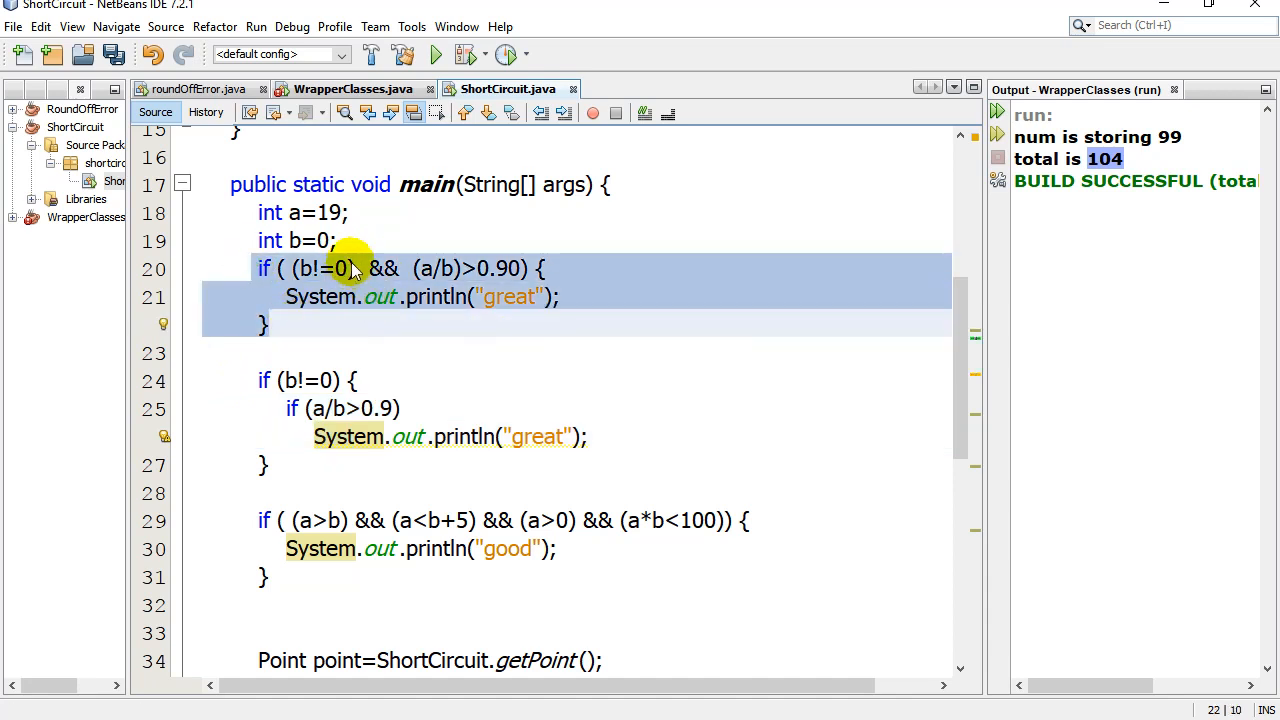
click(268, 324)
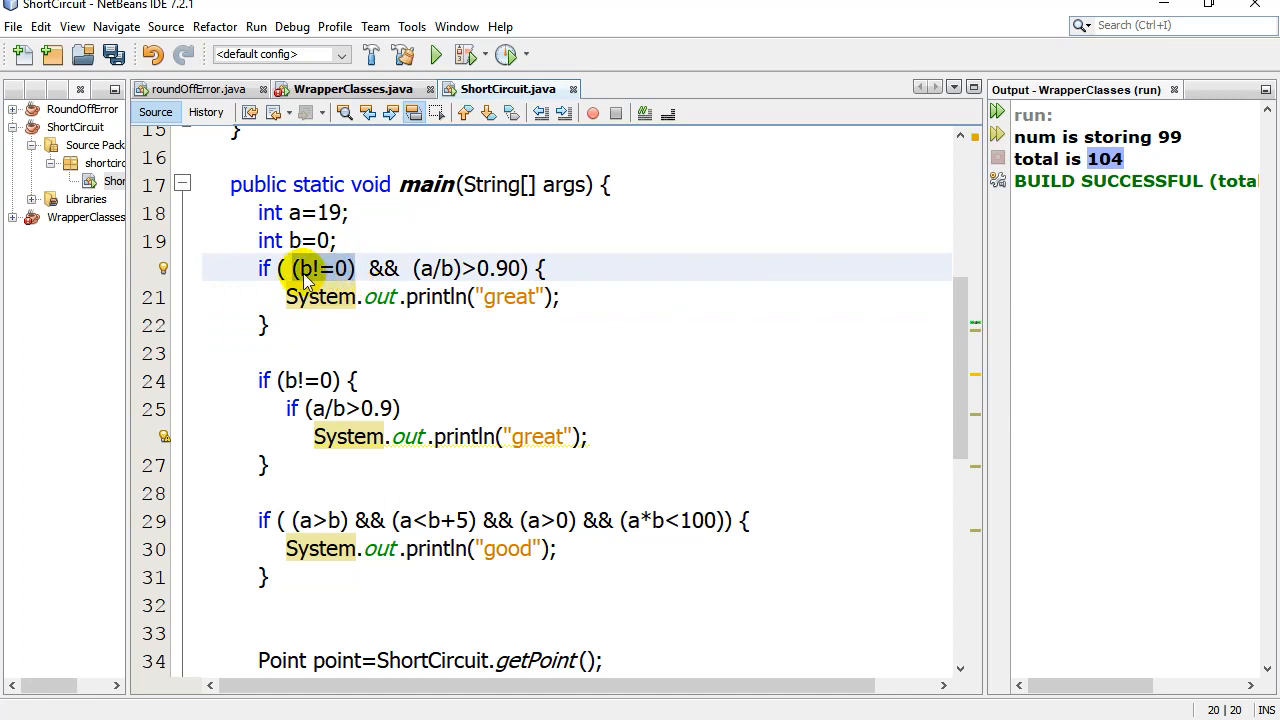
click(356, 268)
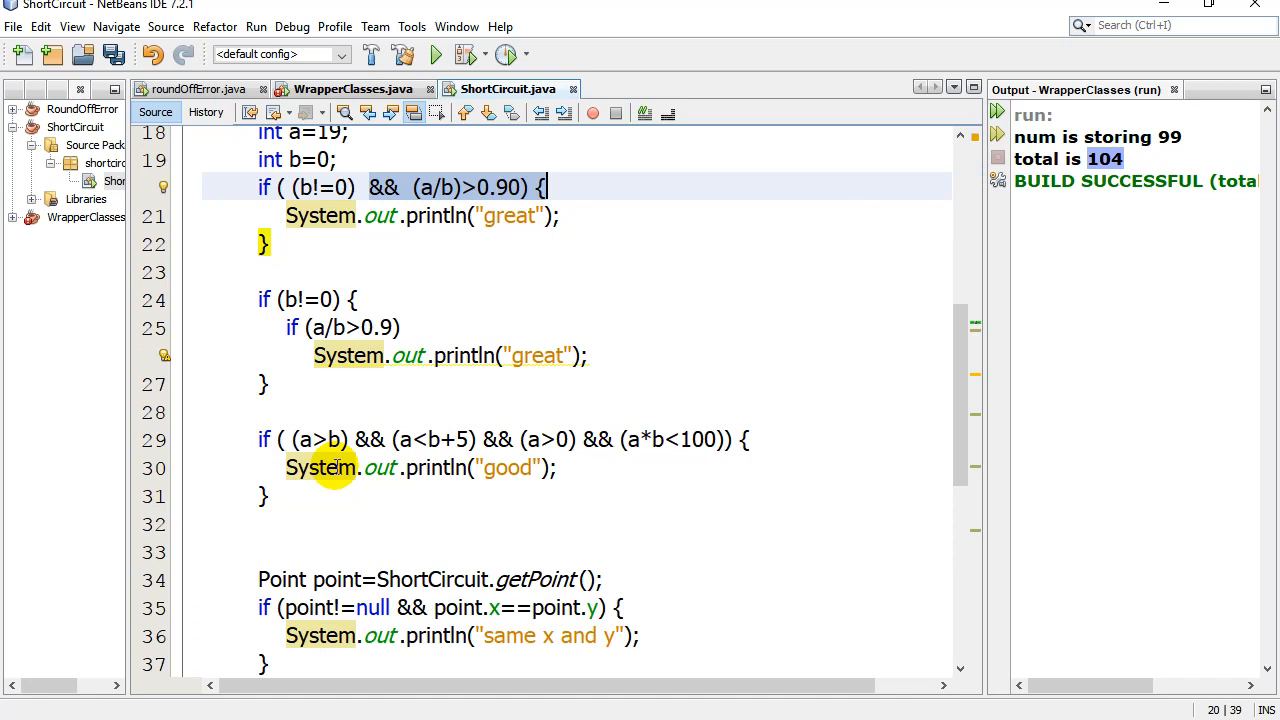
mouse_move(344, 516)
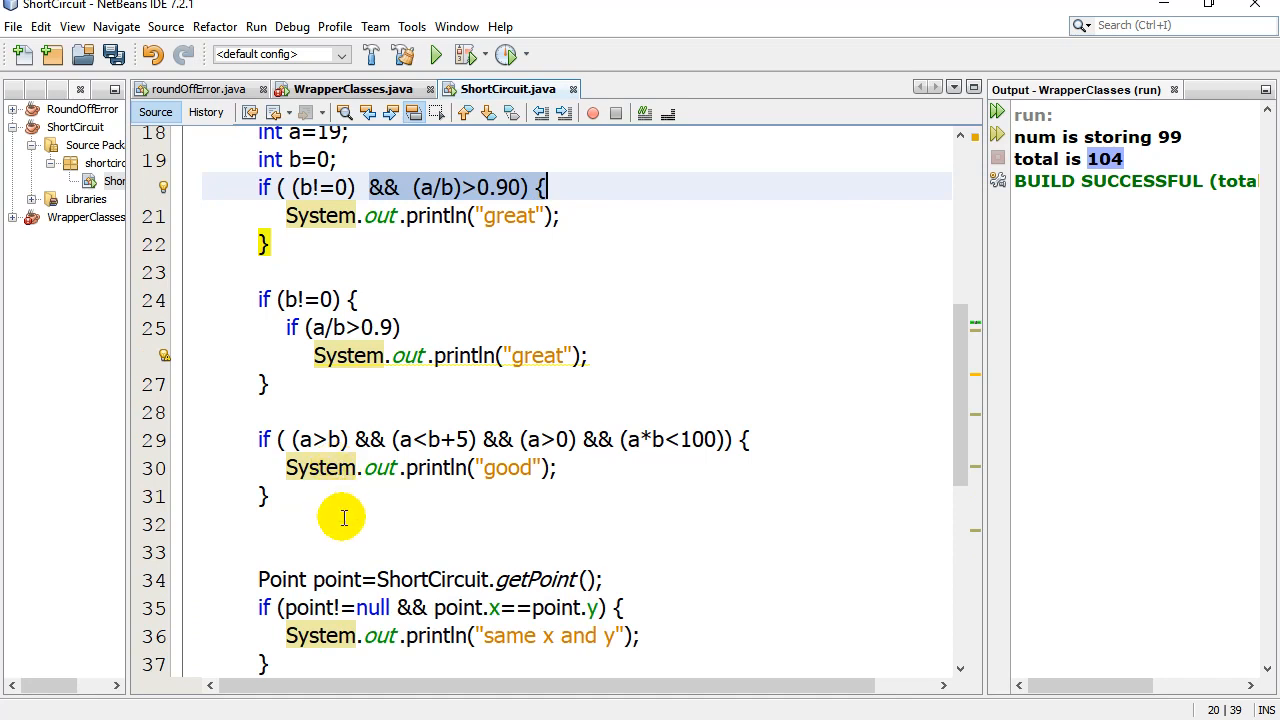
Place the cursor on the blank line after the third if statement.
click(344, 440)
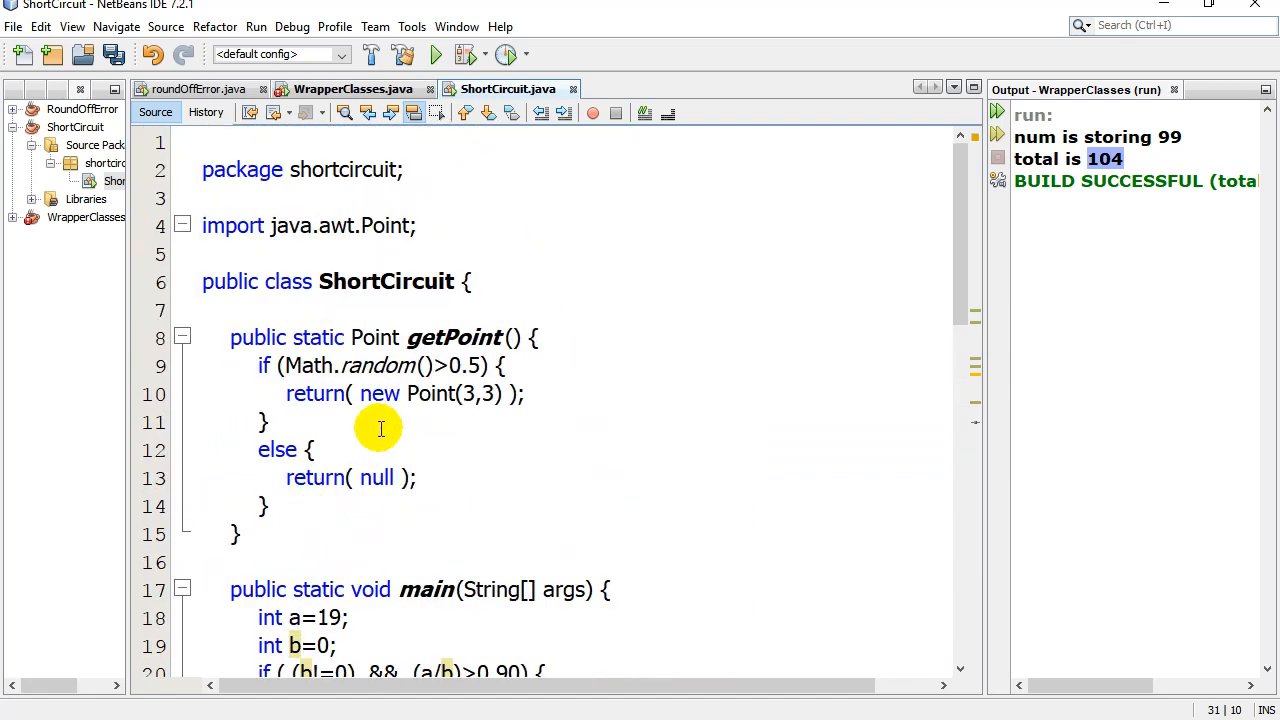
mouse_move(368, 336)
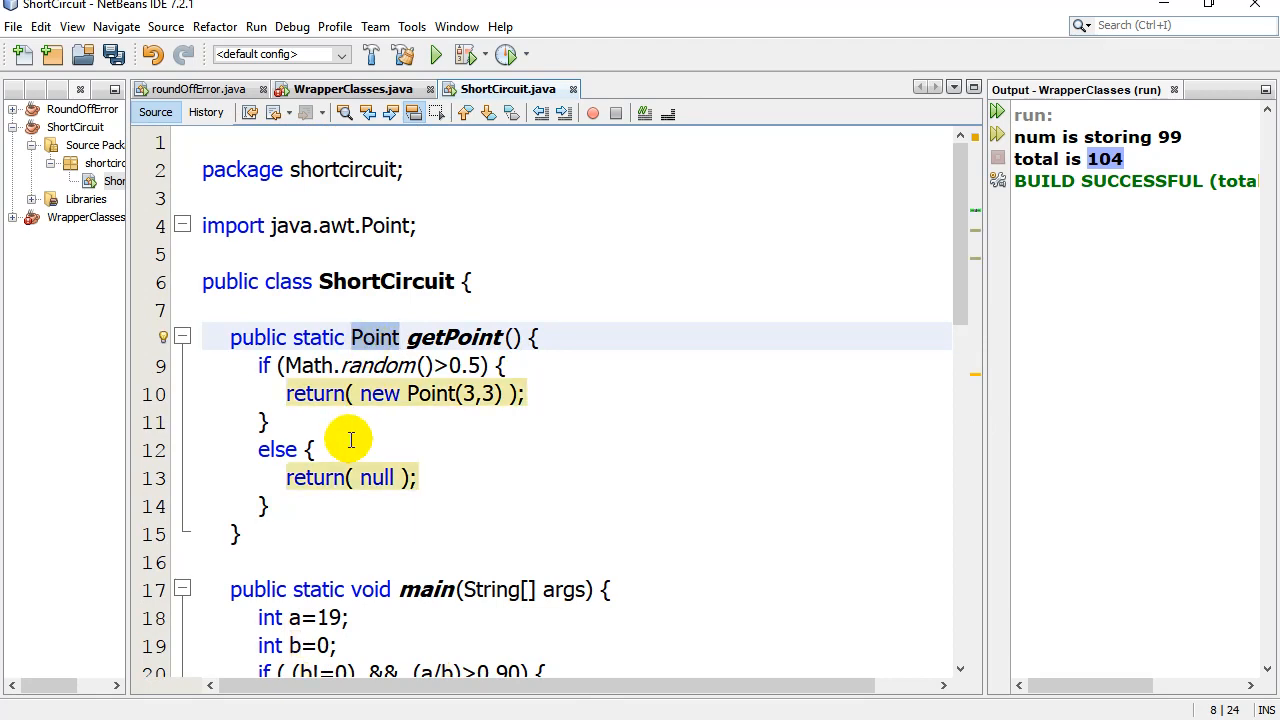
Highlight getPoint's return( null ) and scroll to the point!=null && point.x==point.y check.
click(560, 392)
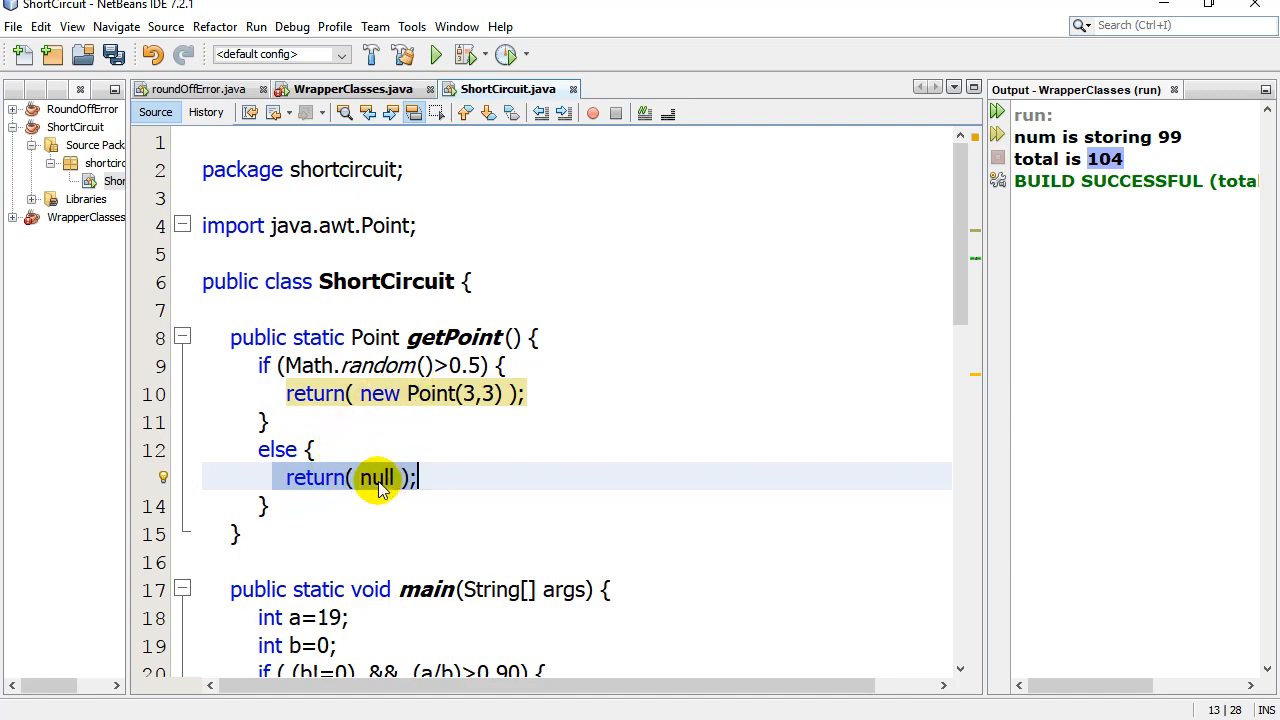
scroll(down, 3)
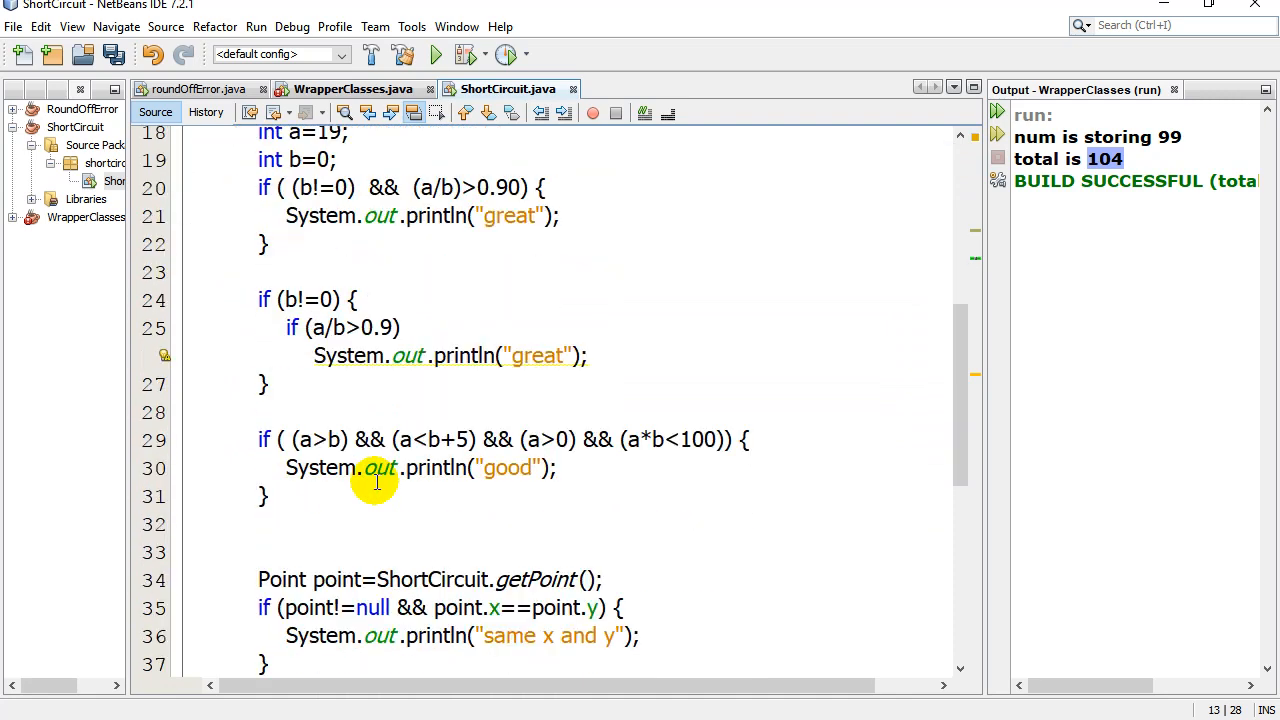
scroll(down, 3)
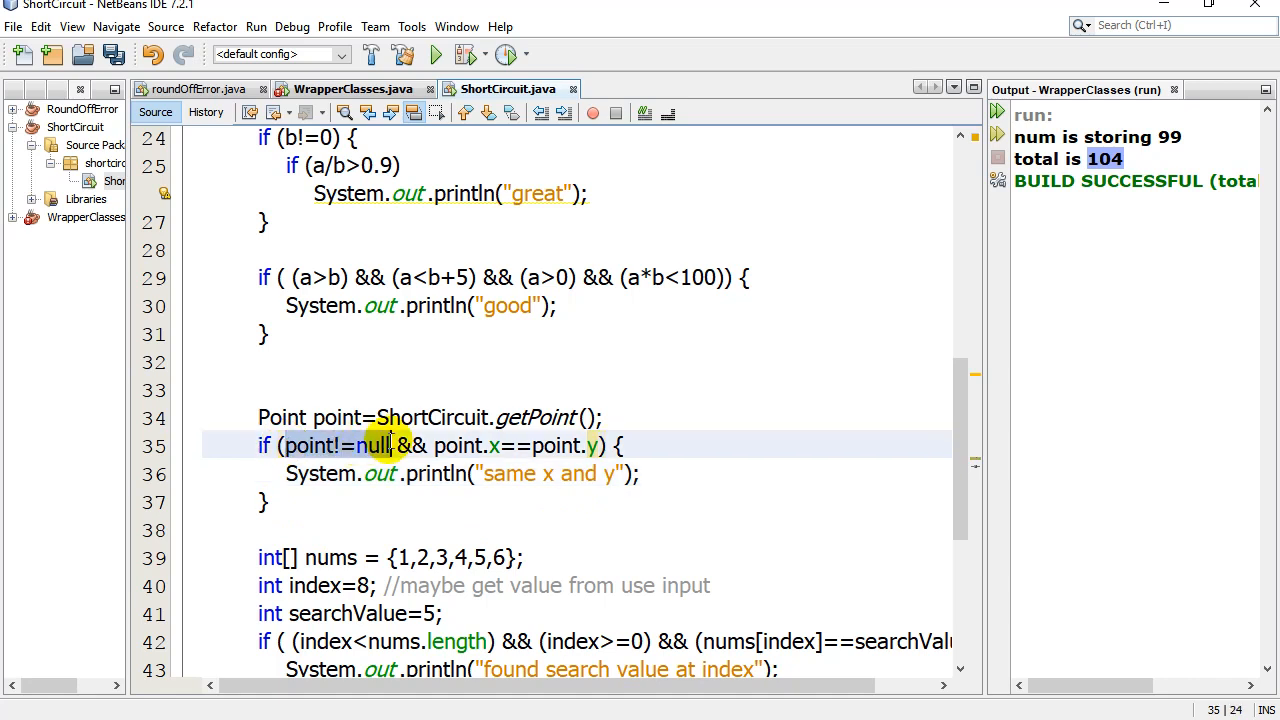
Highlight the point!=null condition, then scroll to the index<nums.length bounds check.
click(456, 444)
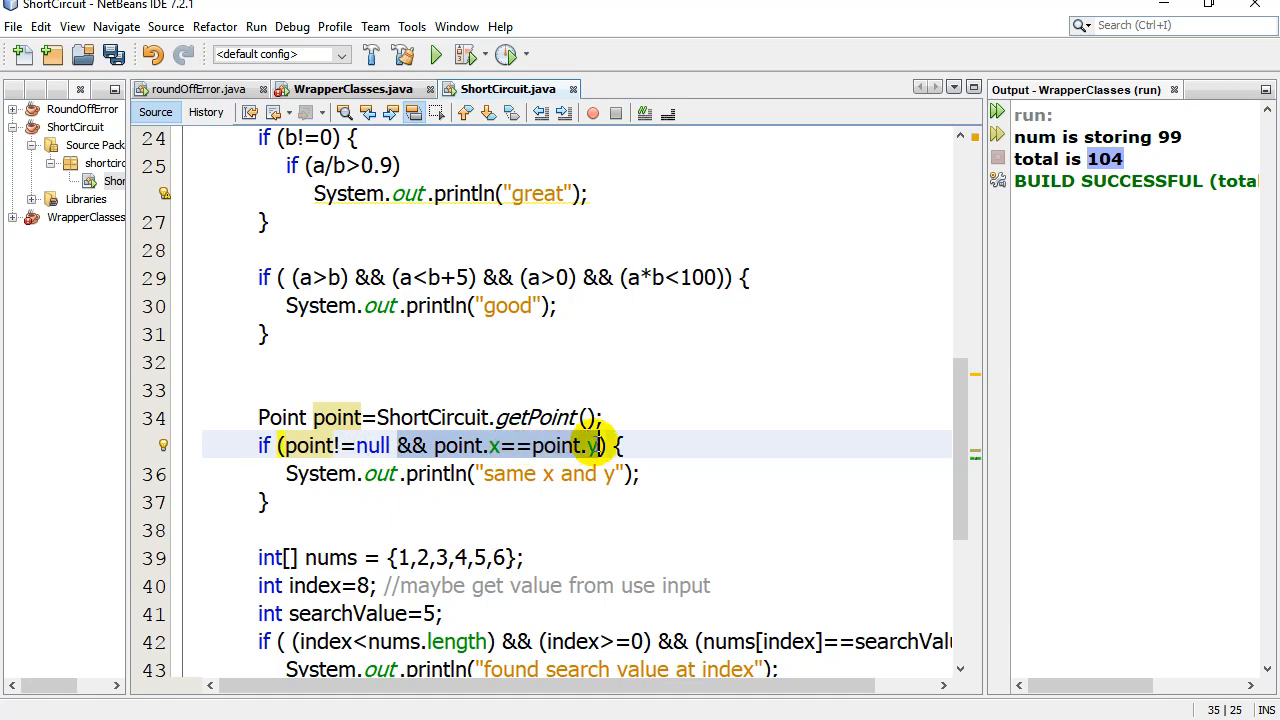
click(264, 500)
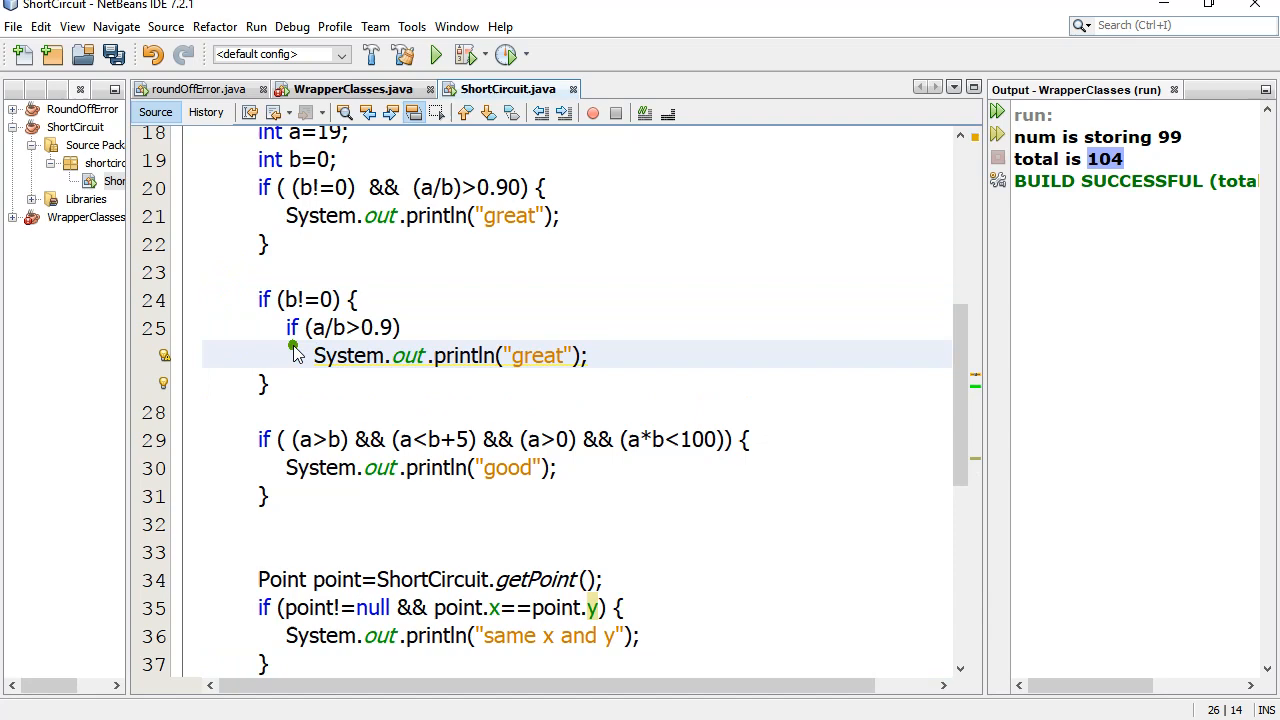
scroll(down, 3)
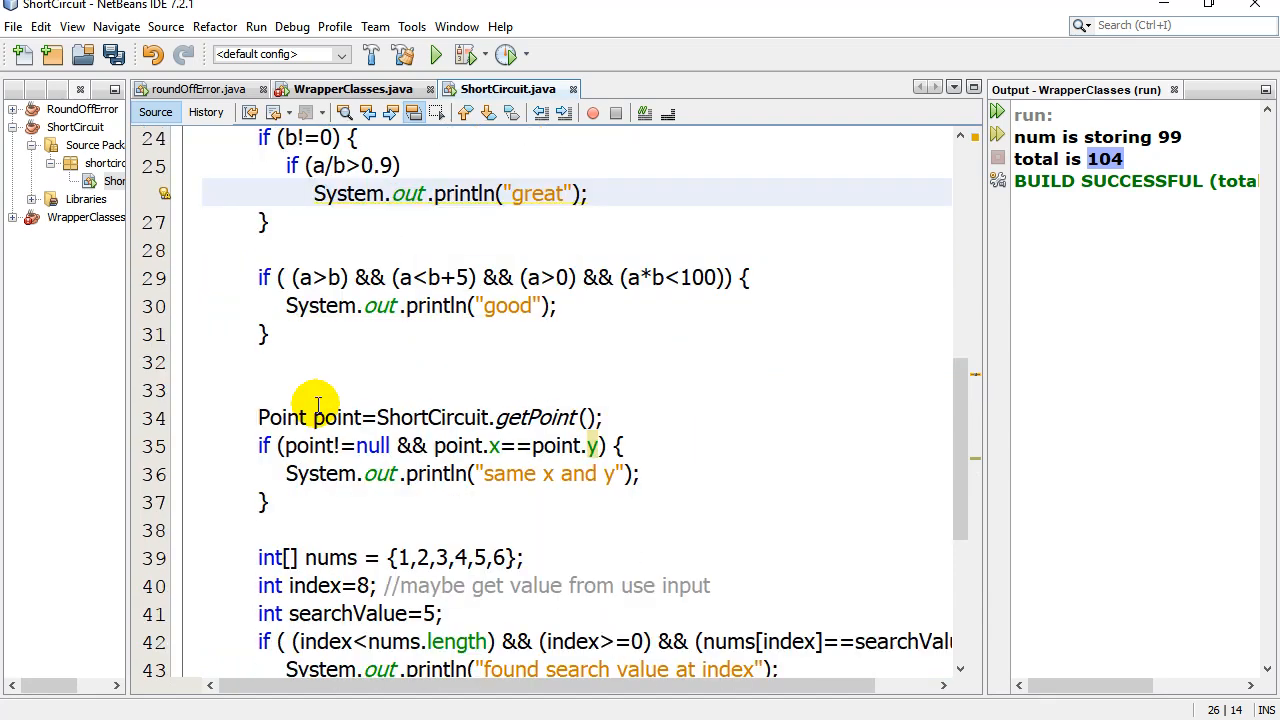
scroll(down, 3)
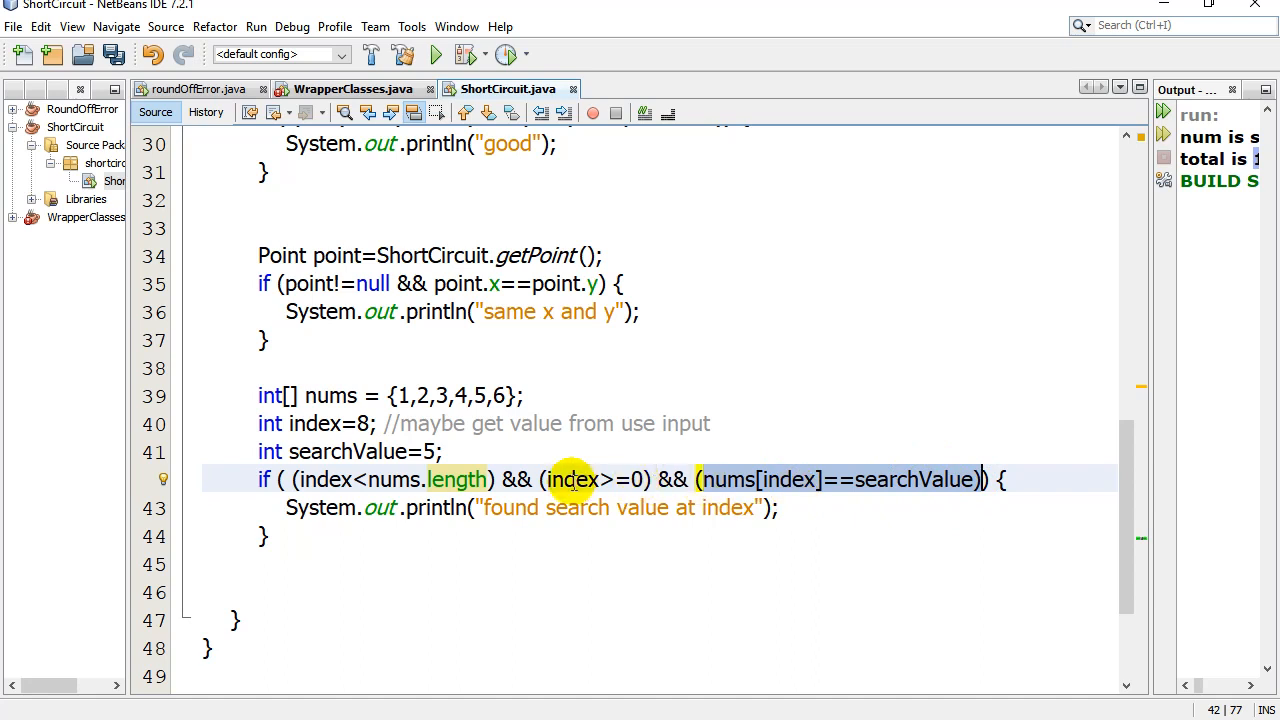
Highlight the index<nums.length and index>=0 checks and their matching parentheses.
click(320, 480)
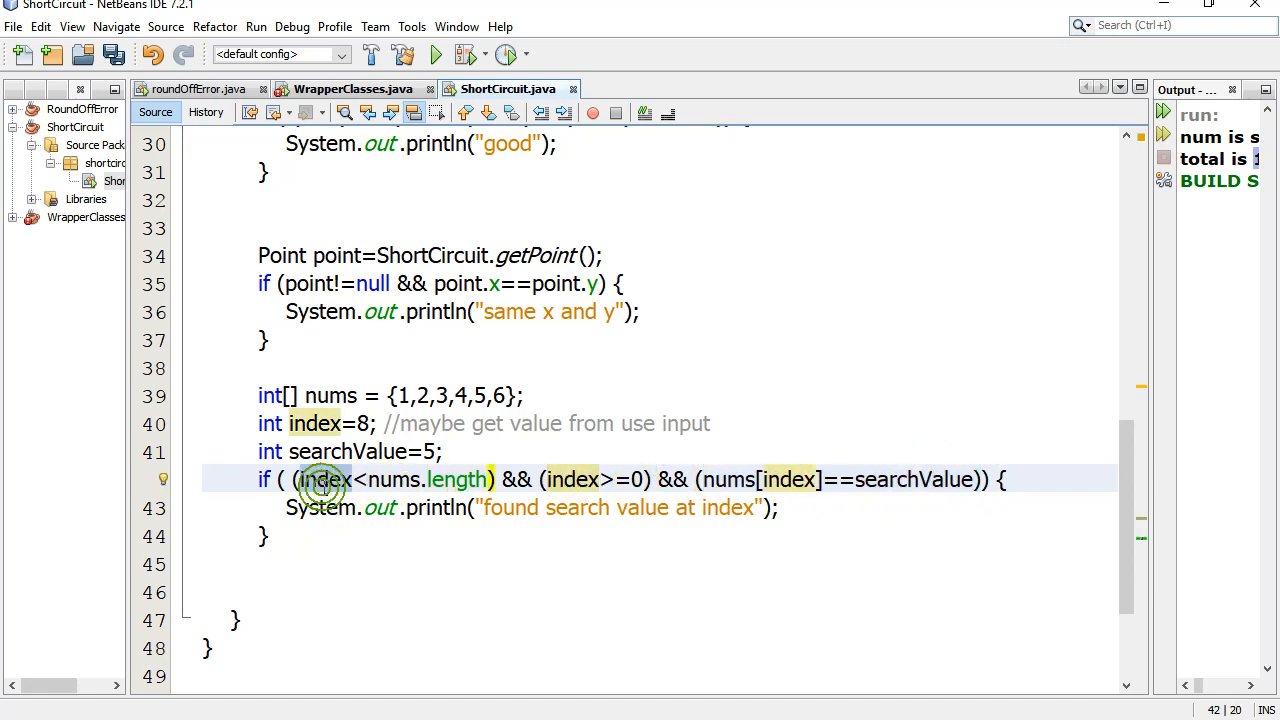
click(970, 478)
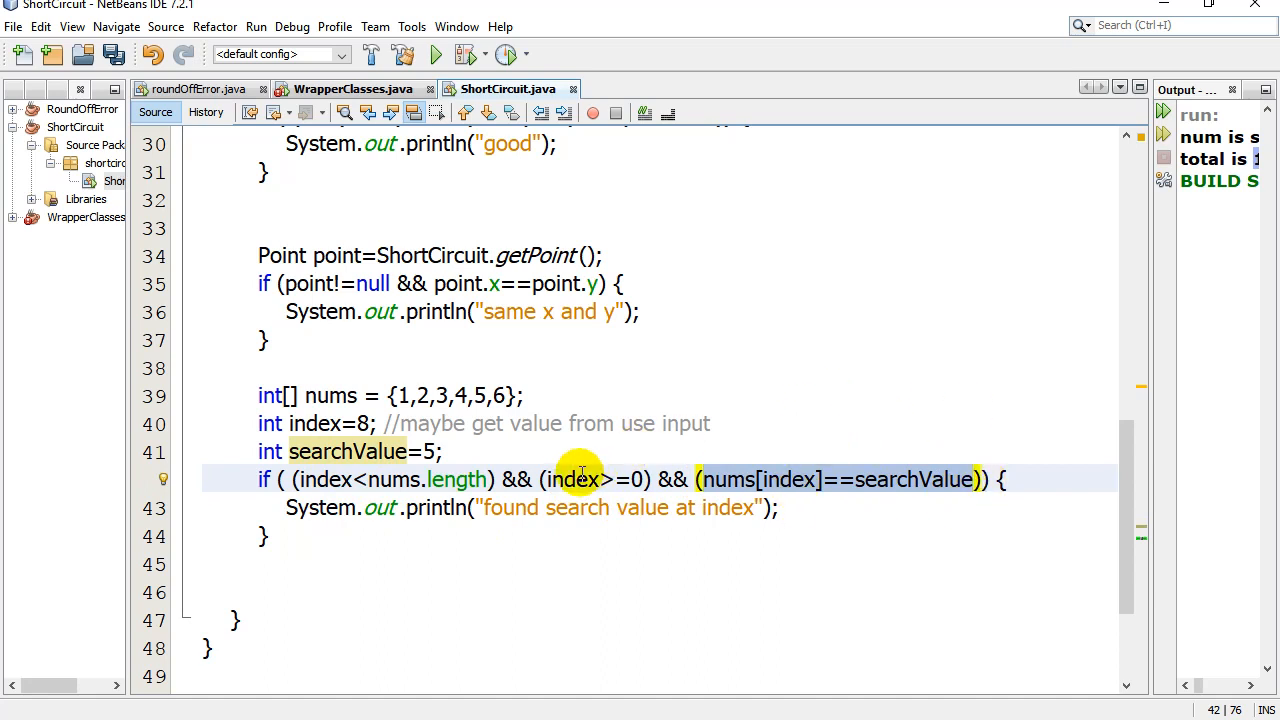
click(324, 480)
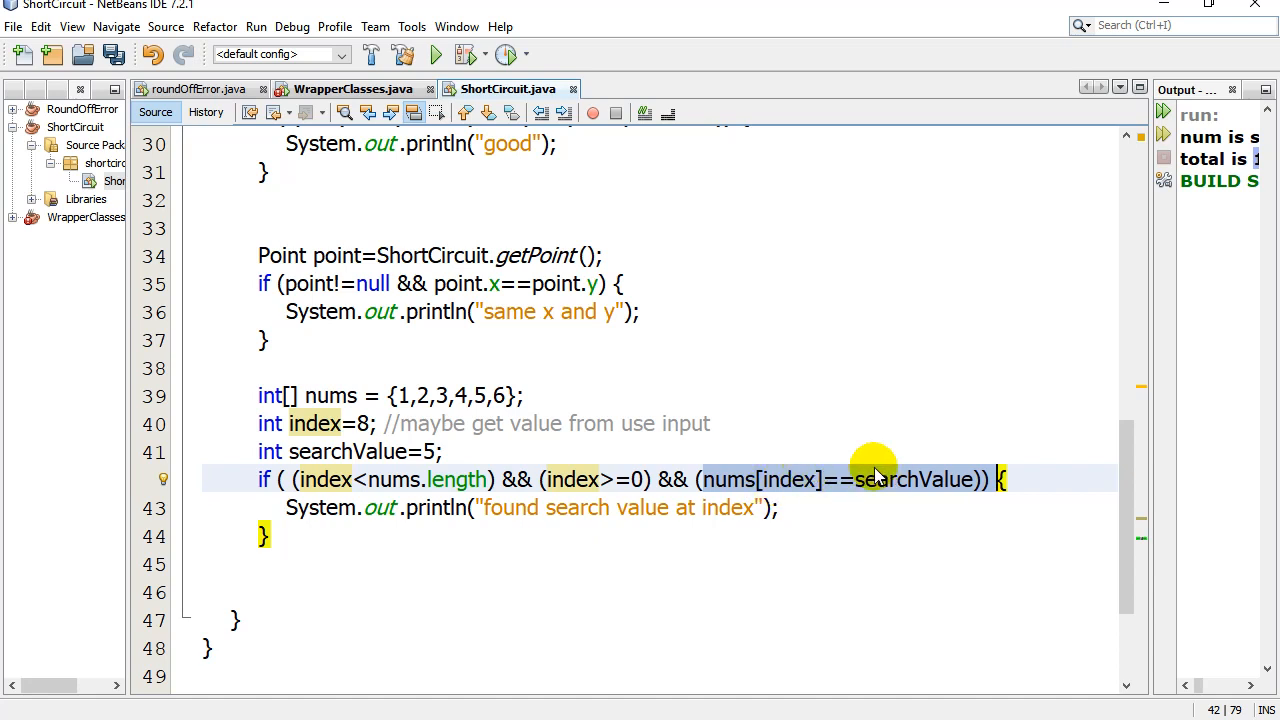
Return to the blank line after the first b!=0 && a/b check in main.
click(370, 536)
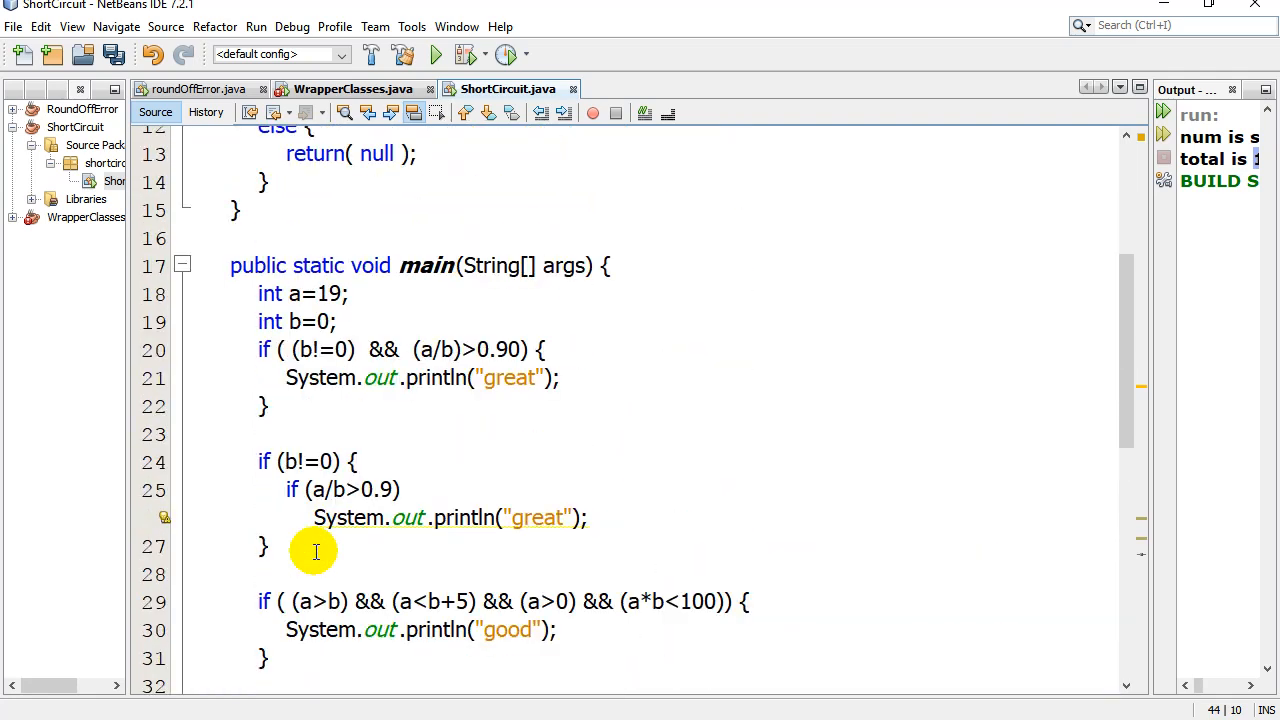
click(290, 432)
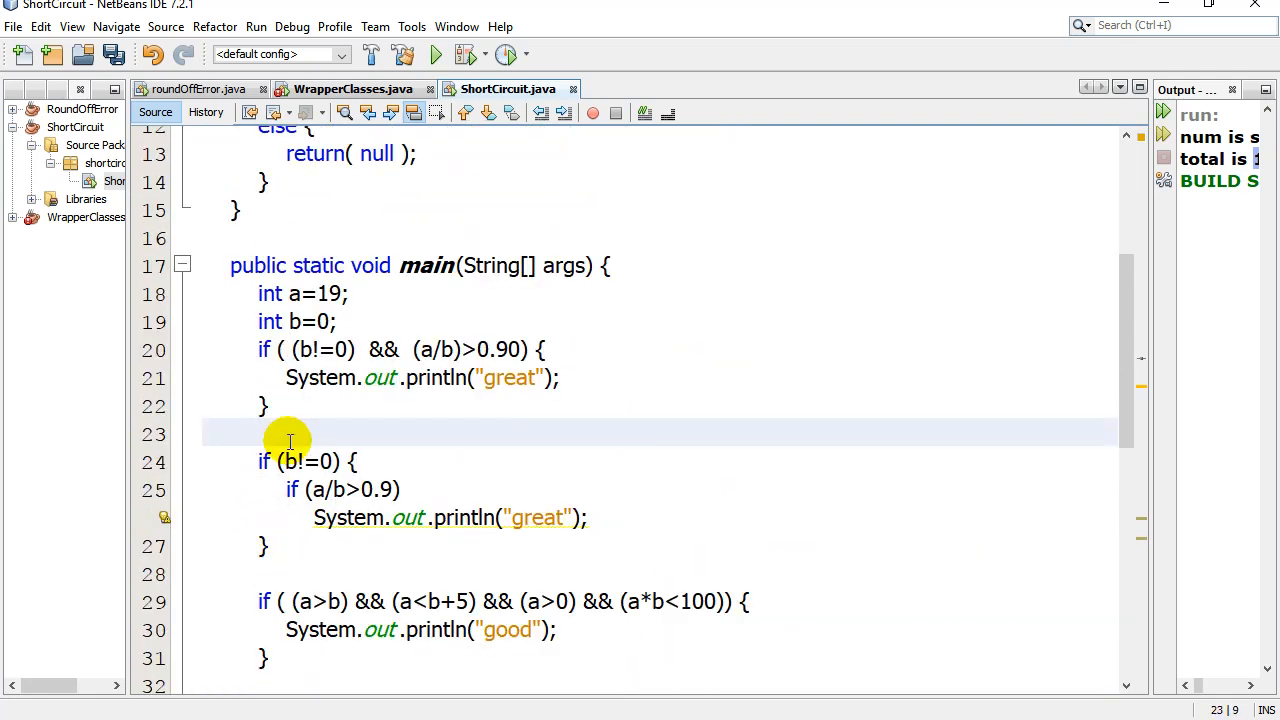